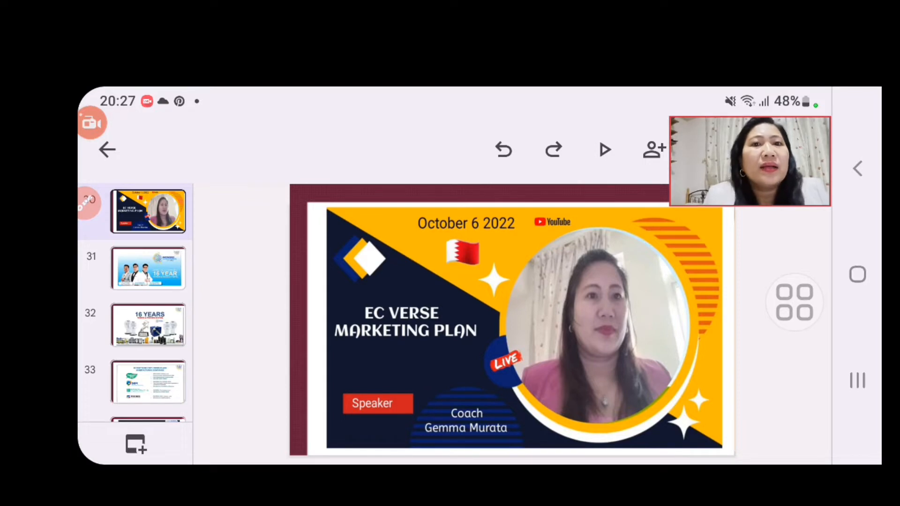
Page from slide 31 to slide 32, the 16 YEARS tested-system awards slide
left_click(148, 268)
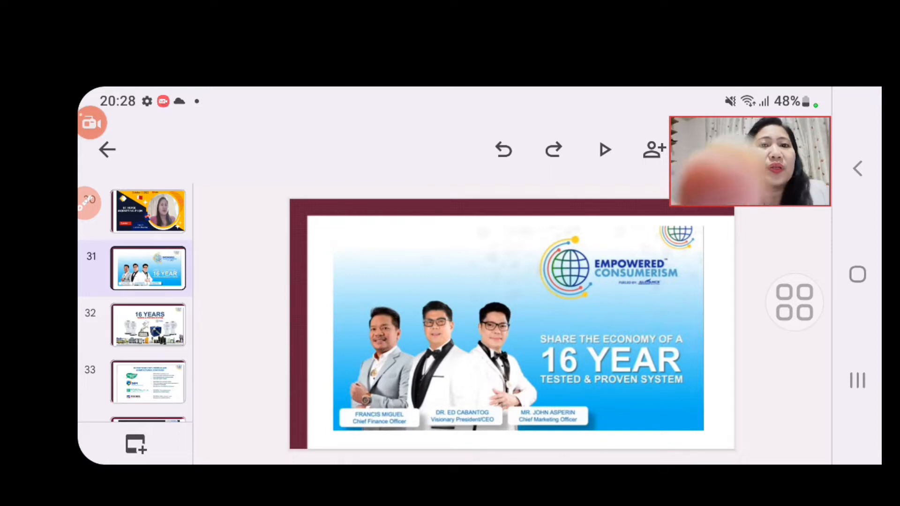
left_click(148, 325)
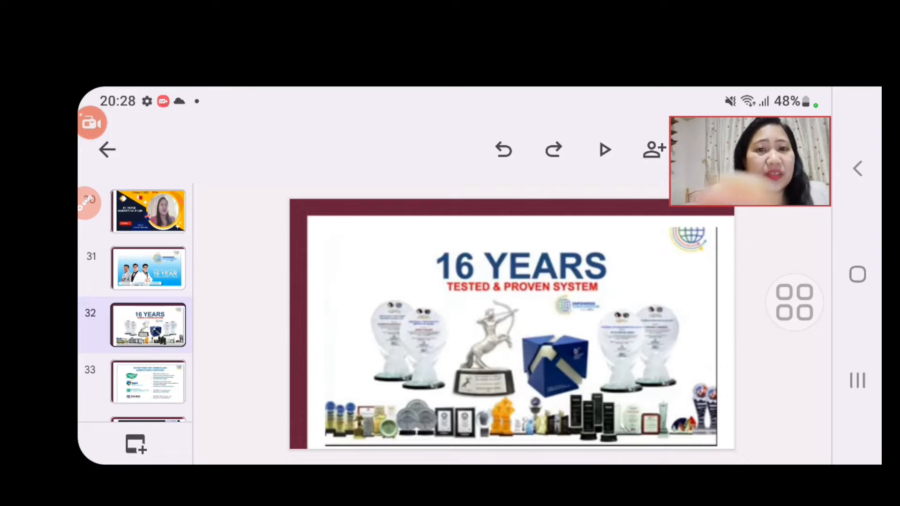
Show slide 33 listing manufacturing partners Nature's Way, DSM and Weider
left_click(148, 382)
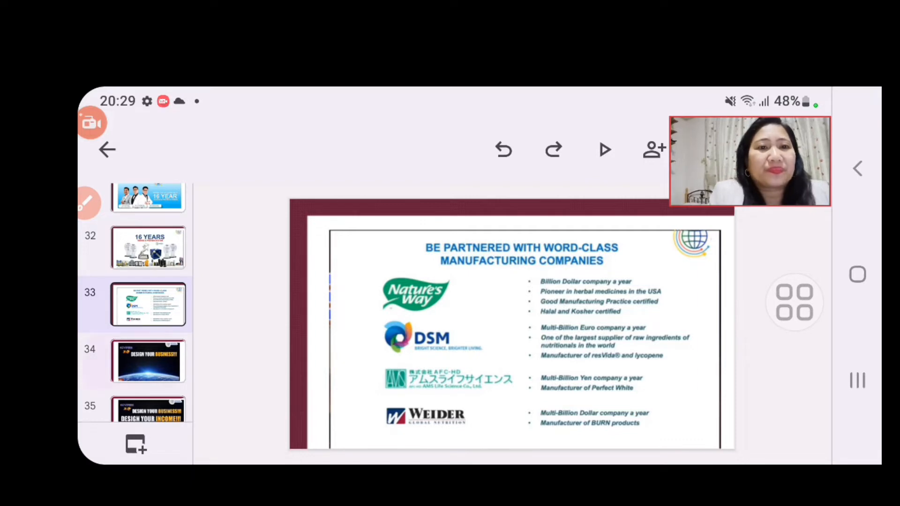
Display slide 34, ECVERSE 3.0 DESIGN YOUR BUSINESS!!!, and scroll the filmstrip onward
left_click(147, 361)
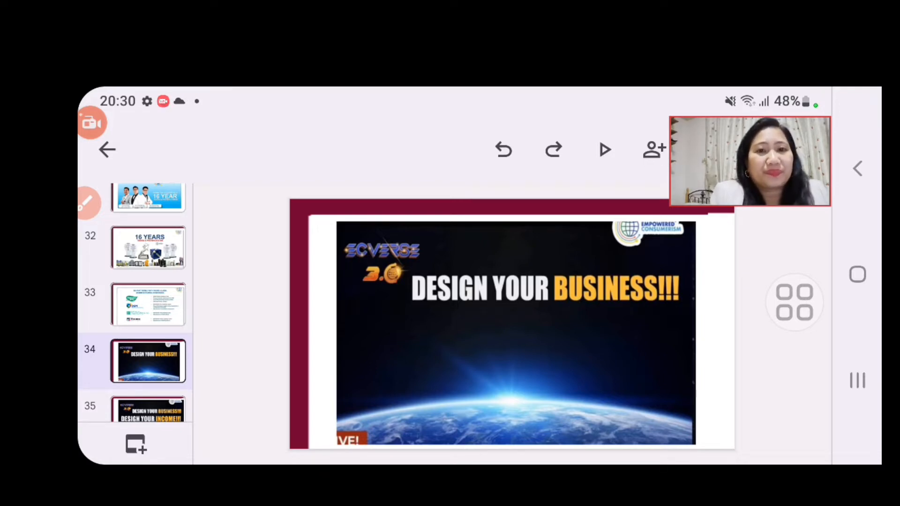
scroll("down", 3)
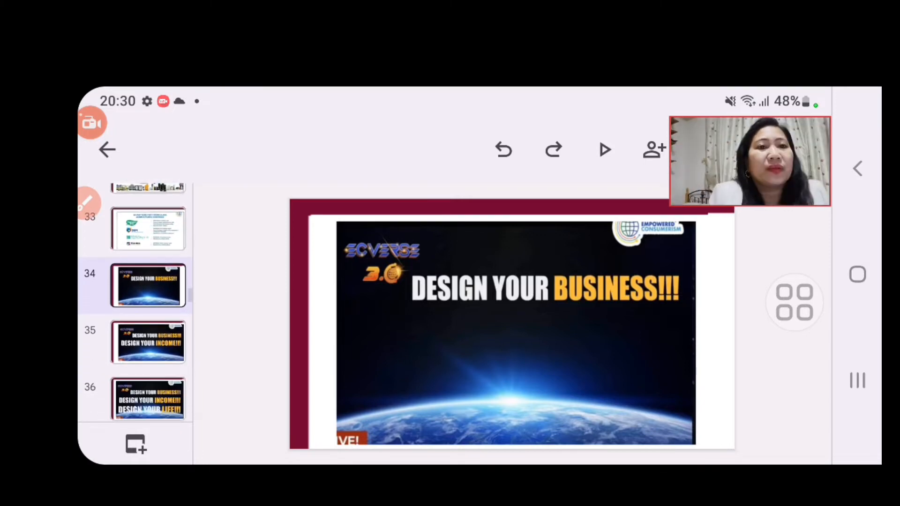
Move through slide 35 to slide 36, DESIGN YOUR BUSINESS, INCOME and LIFE
left_click(148, 342)
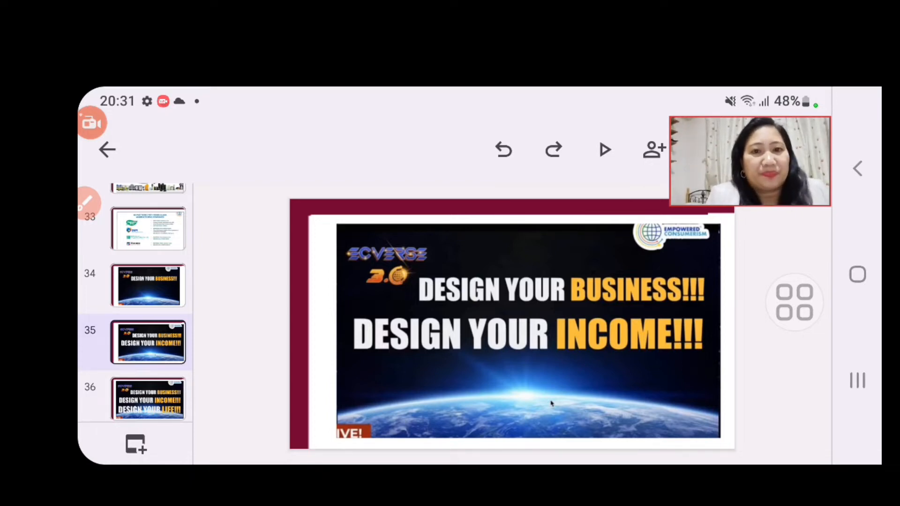
left_click(149, 395)
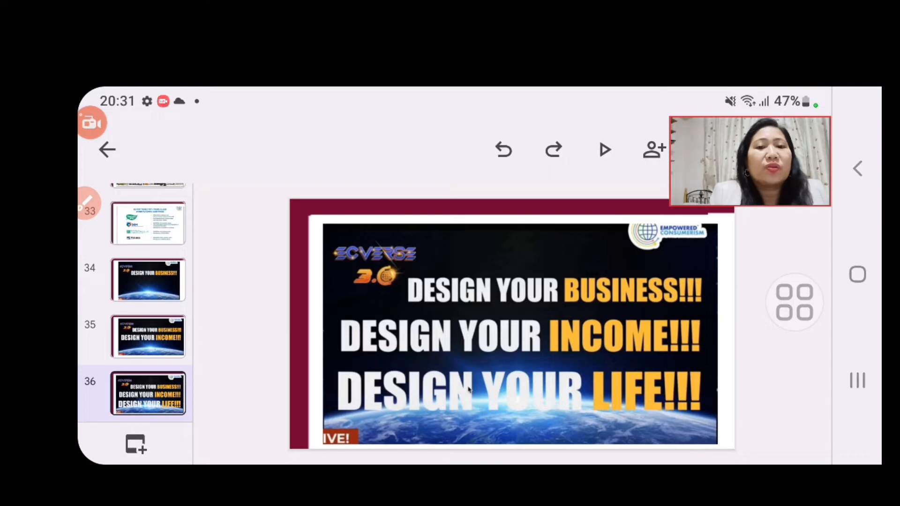
scroll("down", 3)
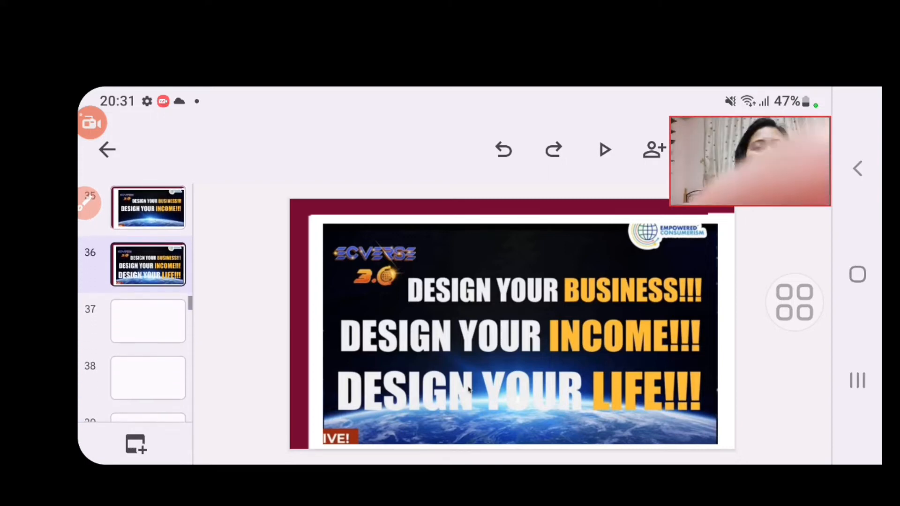
Show slide 37, the JUST SHOP!!! ECVERSE 3.0 PACKAGE slide
left_click(148, 321)
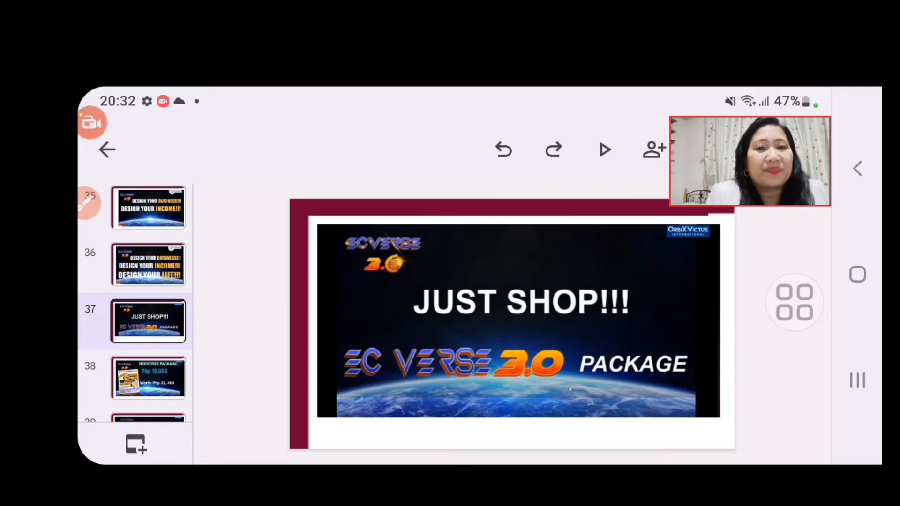
Display slide 38, the NEOVERSE PACKAGE at Php 18,999, worth Php 22,460
left_click(148, 378)
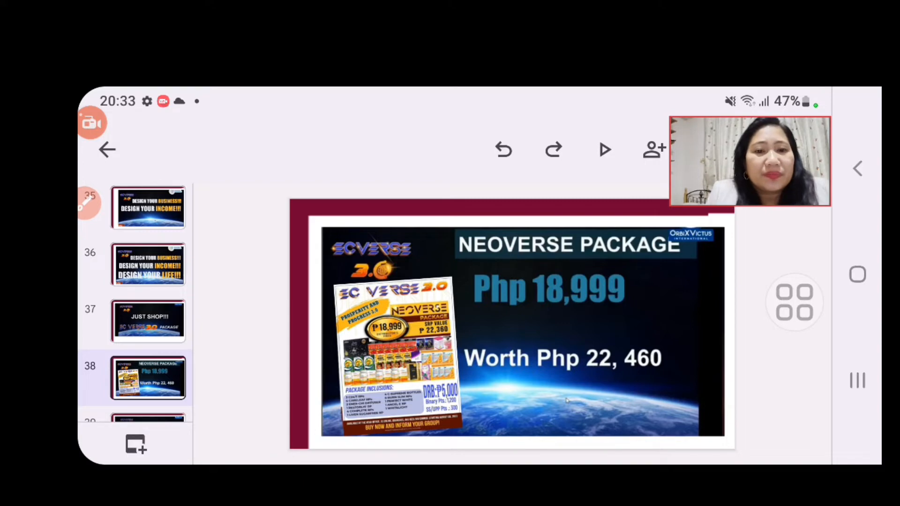
scroll("down", 3)
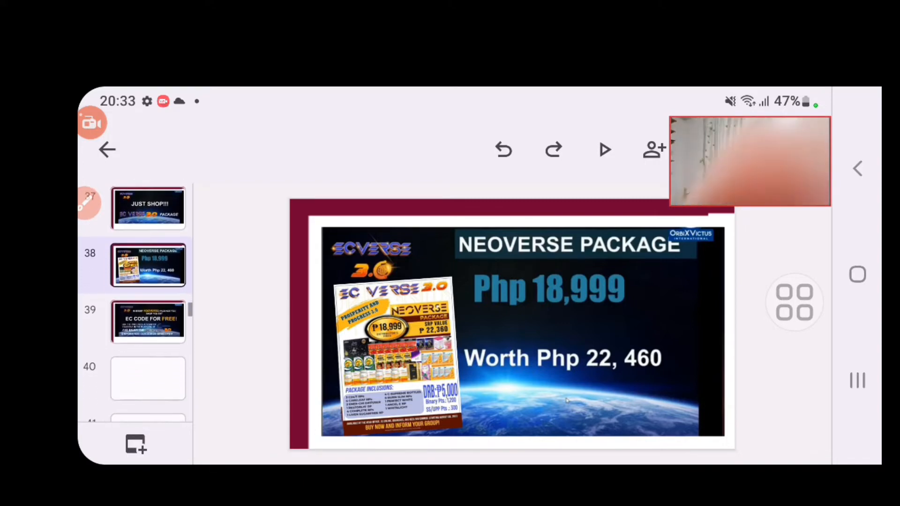
Show slide 39 announcing a free EC code with every NEOVERSE package
left_click(147, 321)
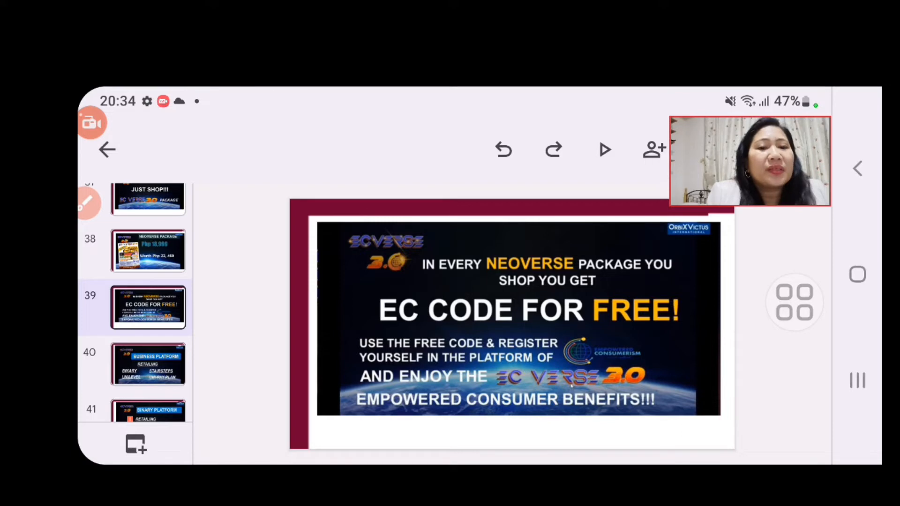
Page from the slide 40 Business Platform slide to slide 42, Retailing 25% - 50%
left_click(148, 364)
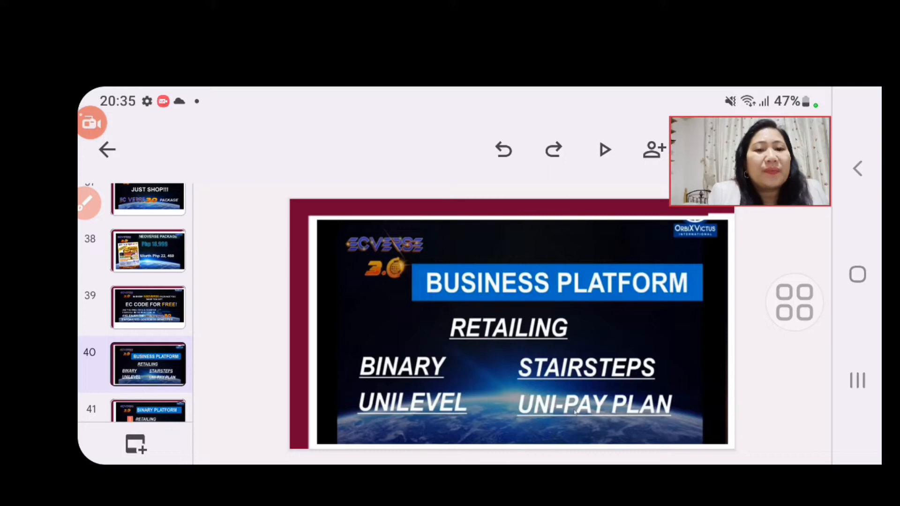
scroll("down", 3)
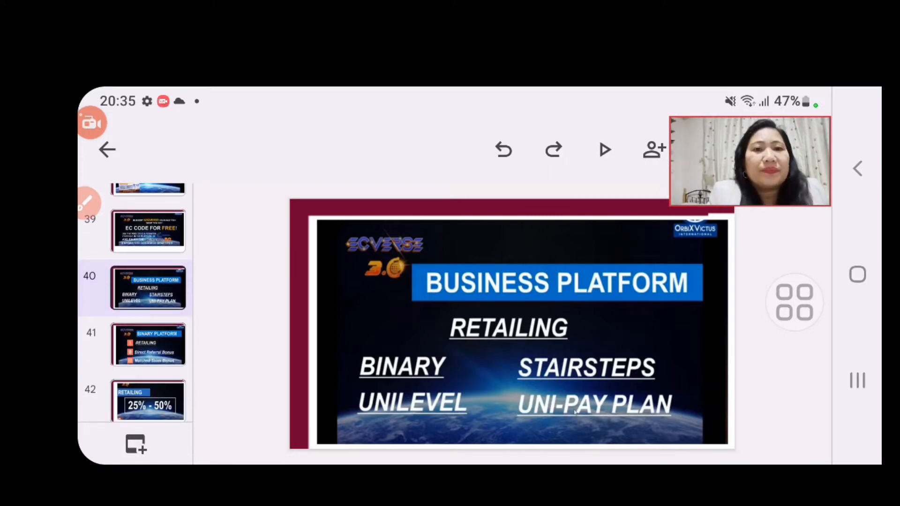
left_click(148, 344)
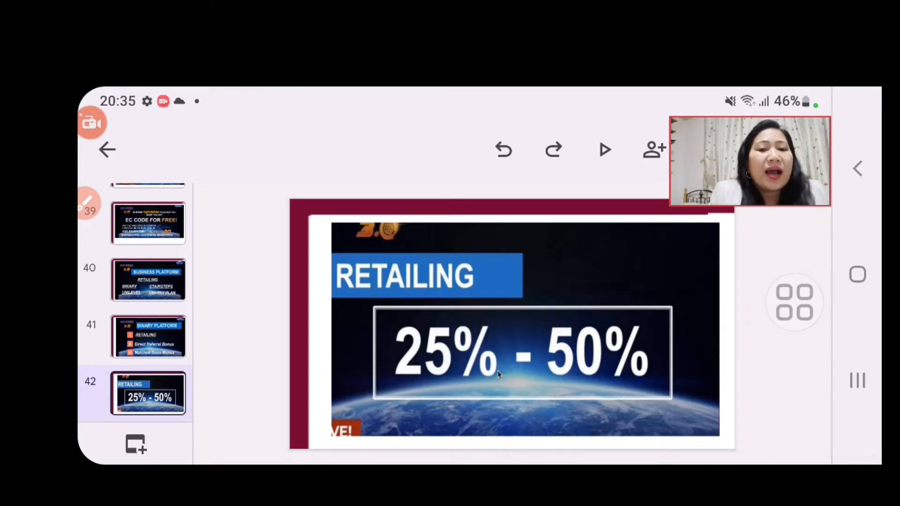
Scroll the filmstrip to slide 43, the P3,900.00 monthly Retailing profit example
scroll("down", 3)
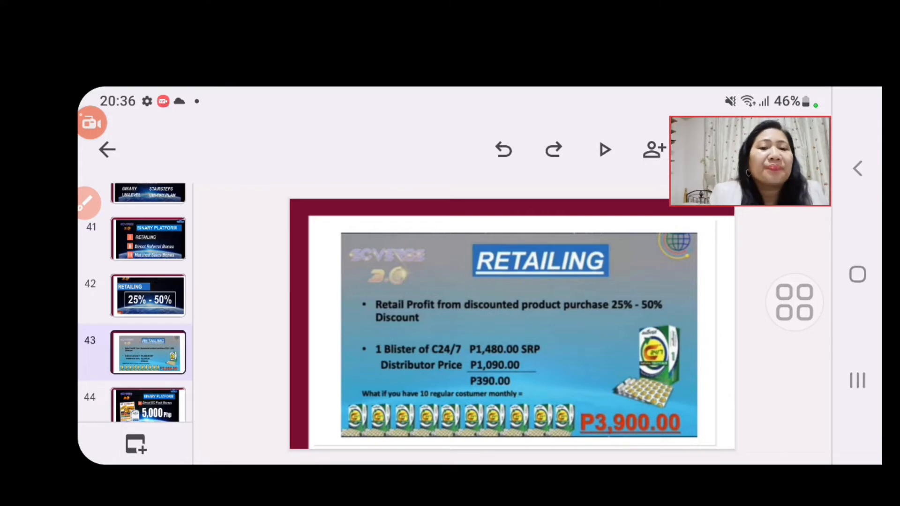
Show slide 44, the Binary Platform 5,000 Php Direct EC Pack Bonus
scroll("down", 3)
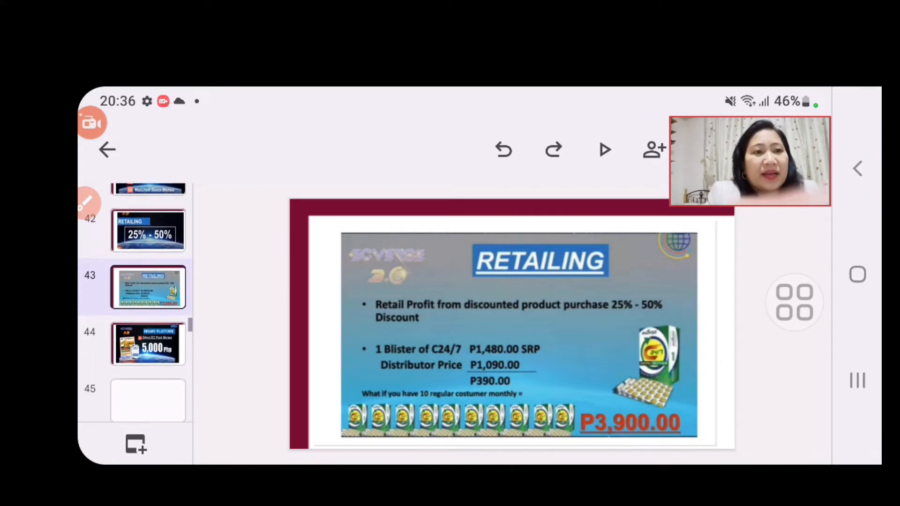
left_click(148, 335)
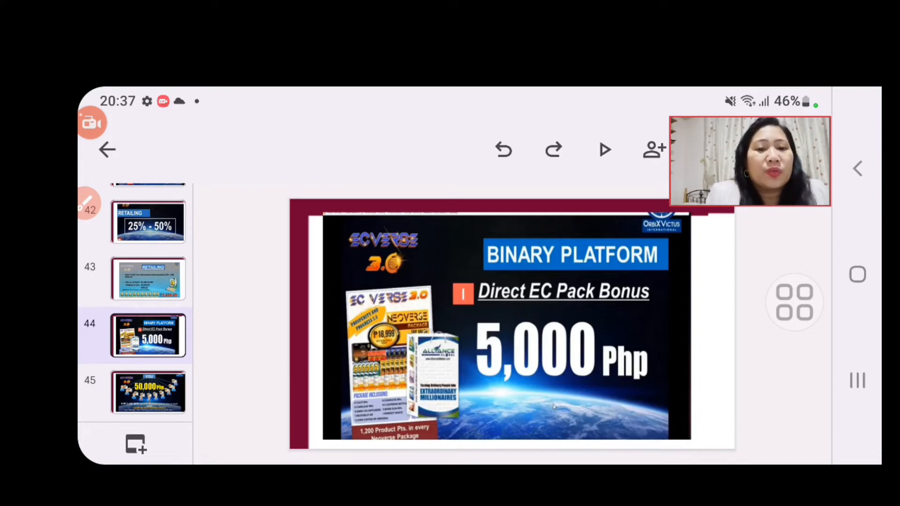
Open slide 45, the 50,000 Php unlimited direct referral bonus diagram
left_click(148, 392)
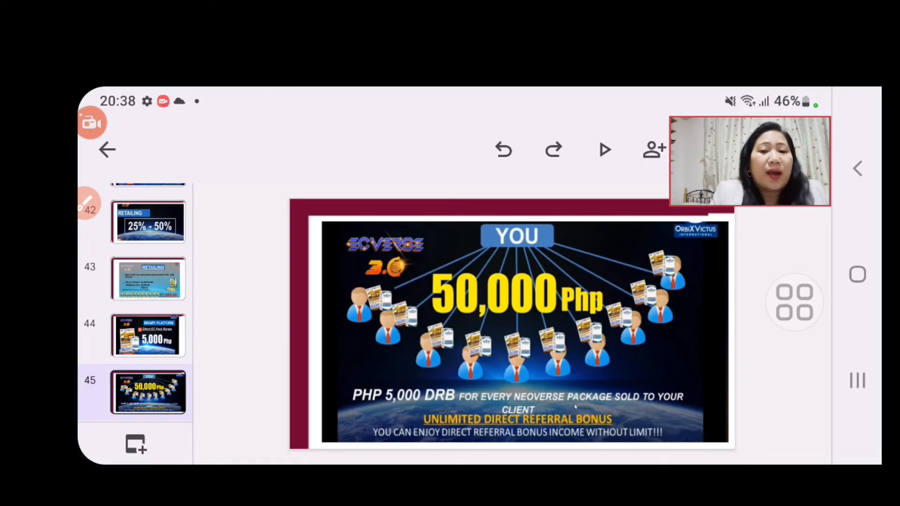
Scroll the filmstrip and open slide 46, the Binary Platform Php 1,800 slide
scroll("down", 3)
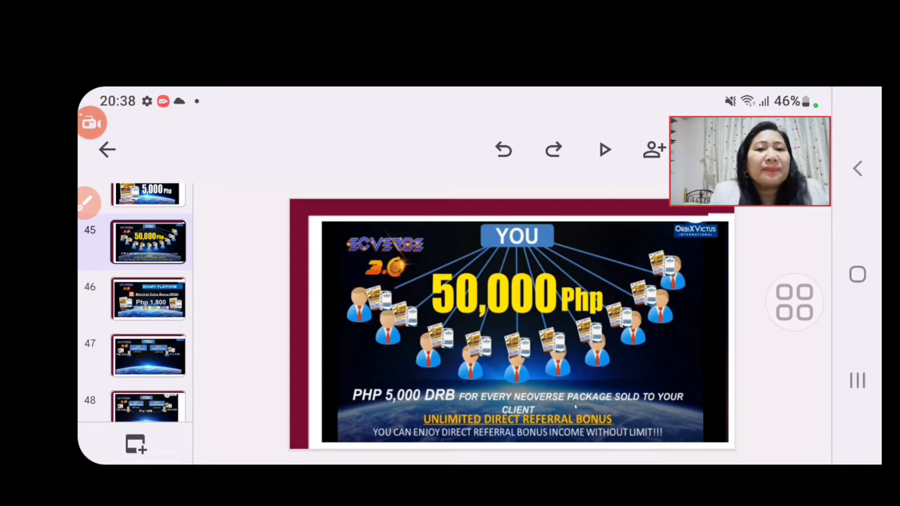
left_click(148, 298)
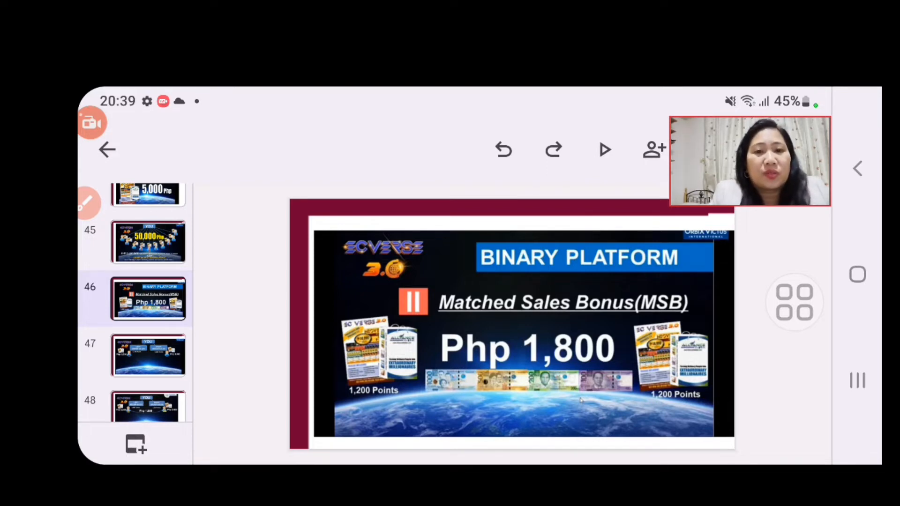
Open slide 49 with left and right group sales, Php 1,800 and PPS slots
left_click(147, 356)
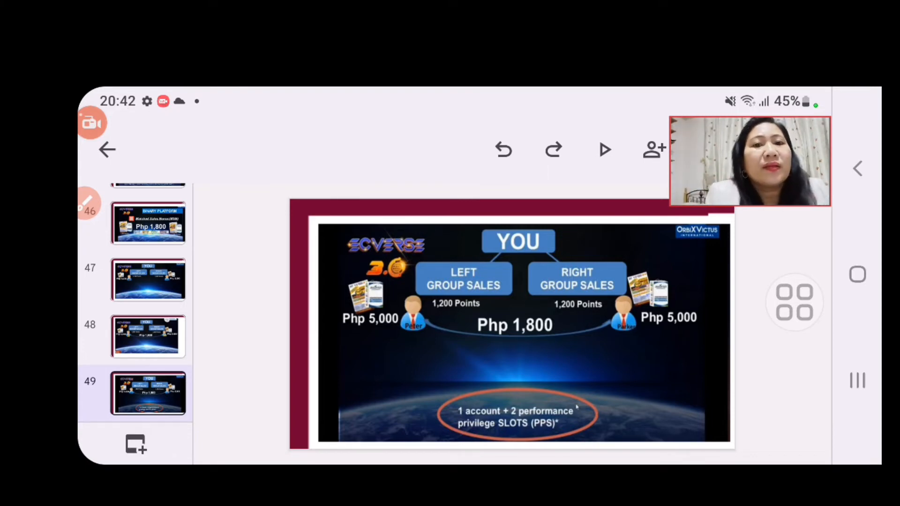
Advance to slide 54, the New Distributor slide projecting P 864,000 gross monthly
left_click(604, 149)
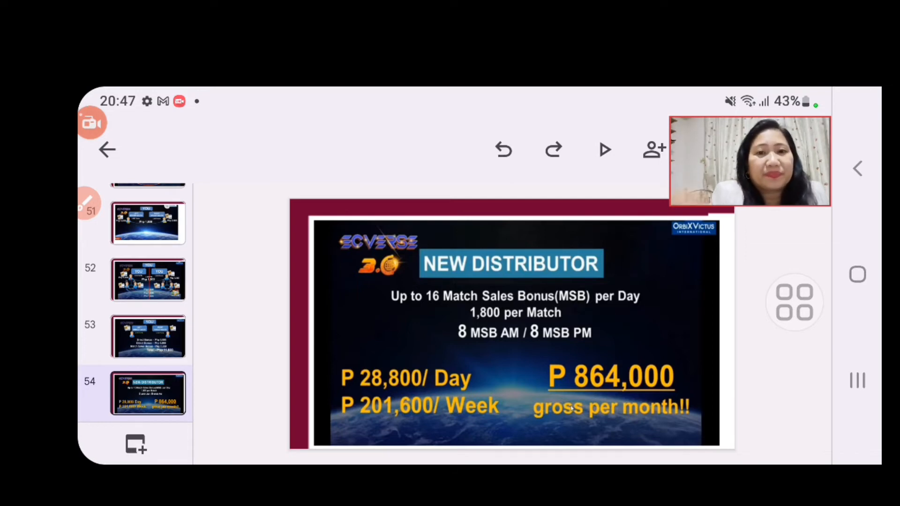
Scroll the filmstrip down toward slide 55, the Upgraded Marketing Plan
scroll("down", 3)
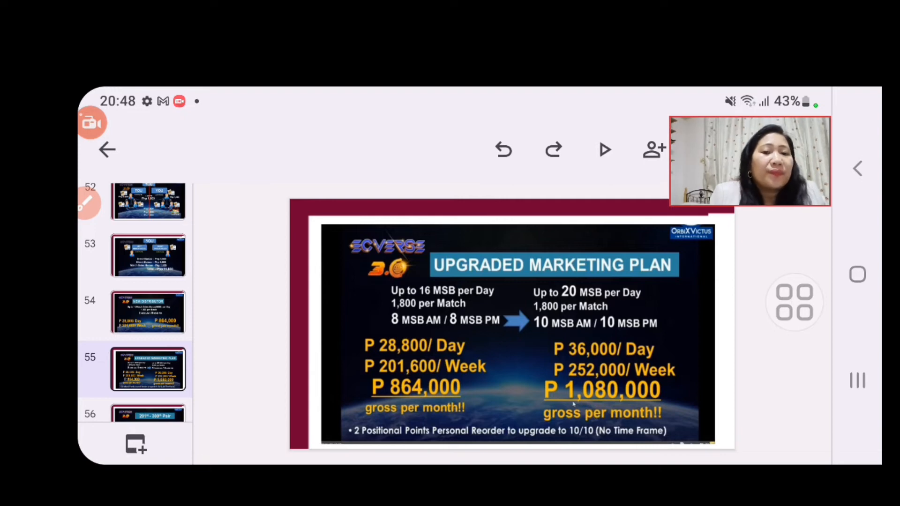
Scroll the filmstrip and open slide 56, the 201st–300th Pair slide
scroll("down", 3)
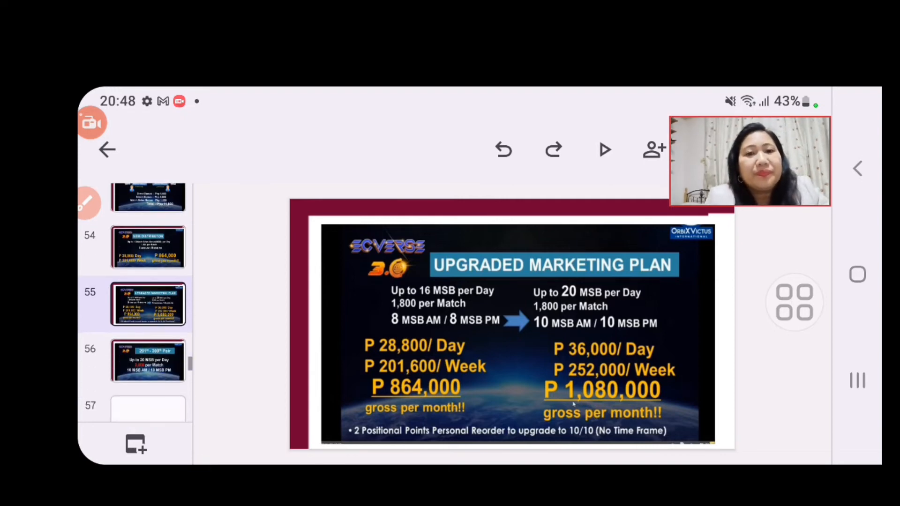
left_click(148, 360)
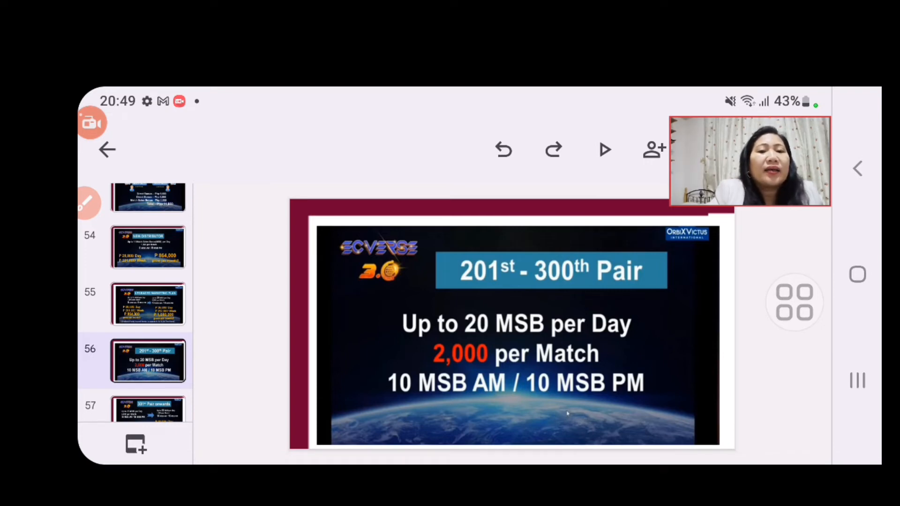
Scroll the filmstrip and open slide 57, '301st Pair onwards' projecting P 1,440,000 monthly
scroll("down", 3)
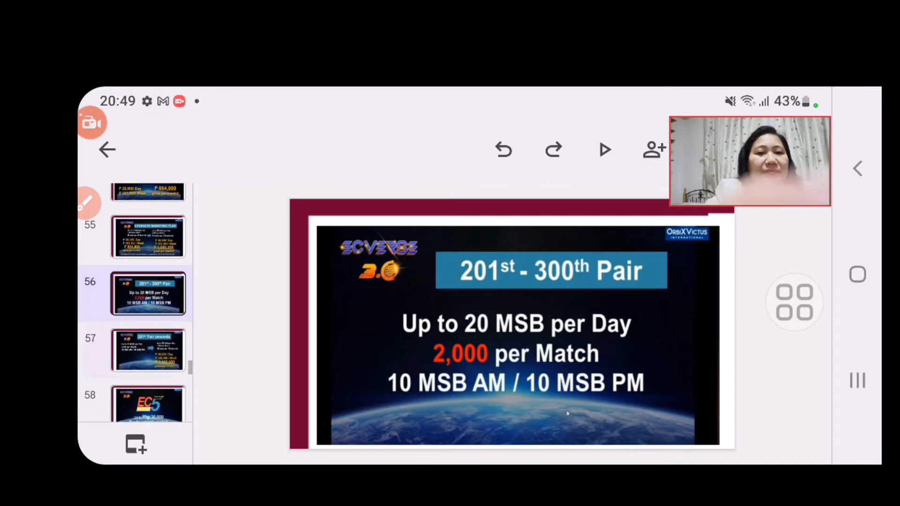
left_click(148, 350)
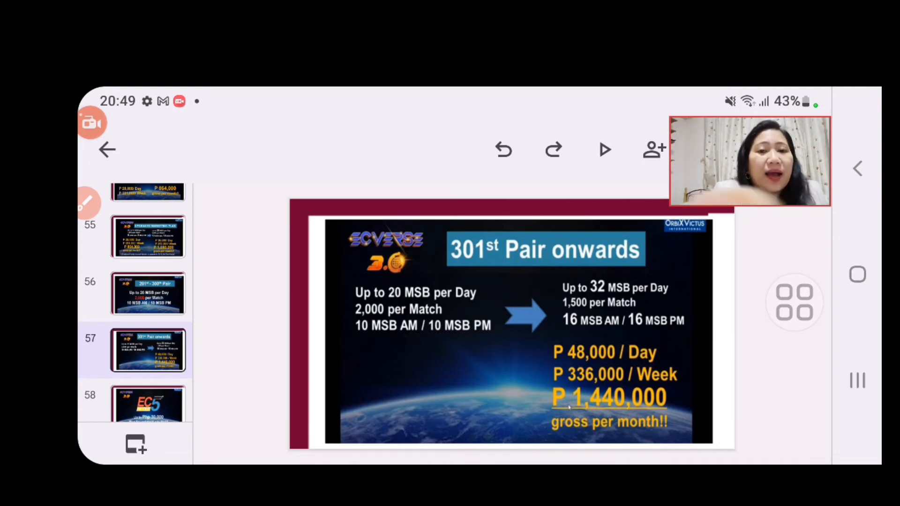
Open slide 58, the EC5 Payout slide with Php 30,000 max daily encashment
left_click(148, 394)
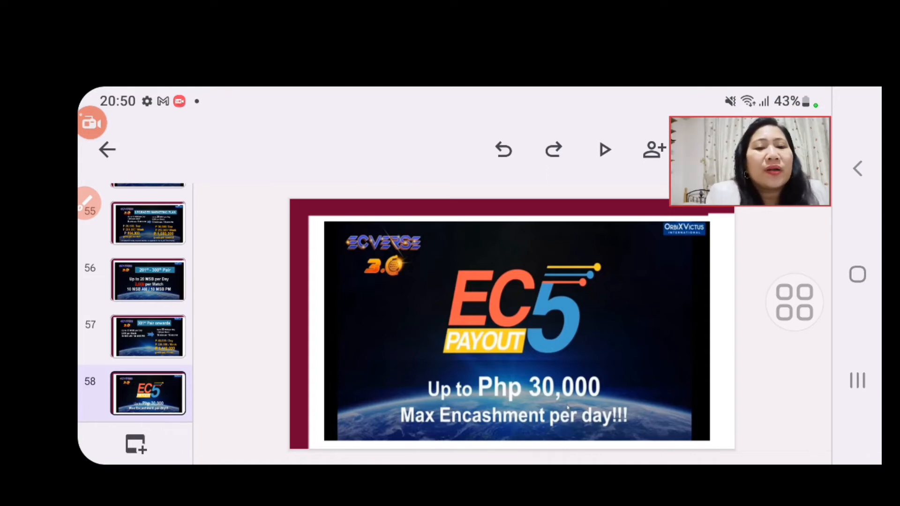
Scroll further down the filmstrip while the Monthly Income title slide stays shown
scroll("down", 3)
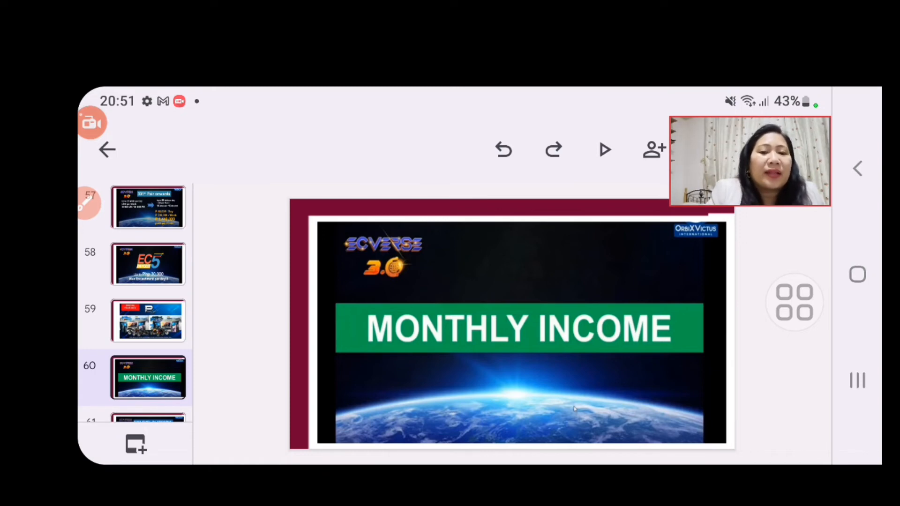
scroll("down", 3)
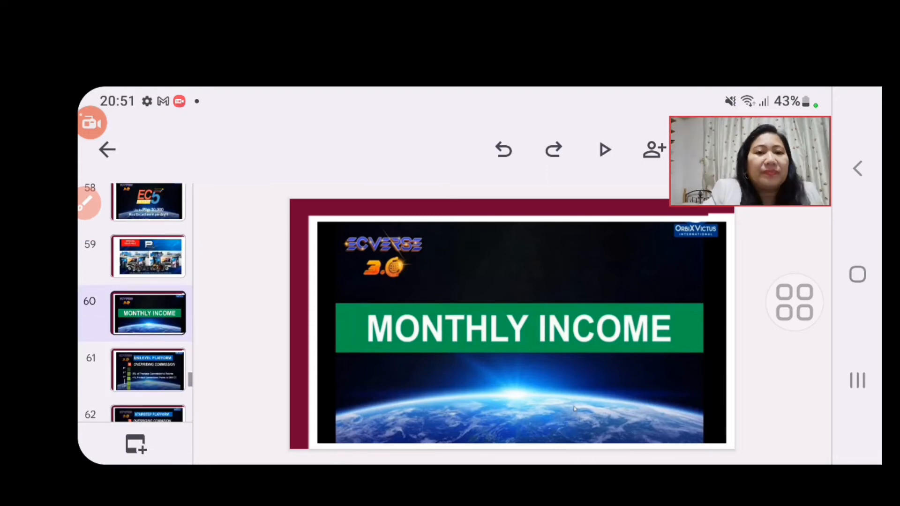
left_click(149, 370)
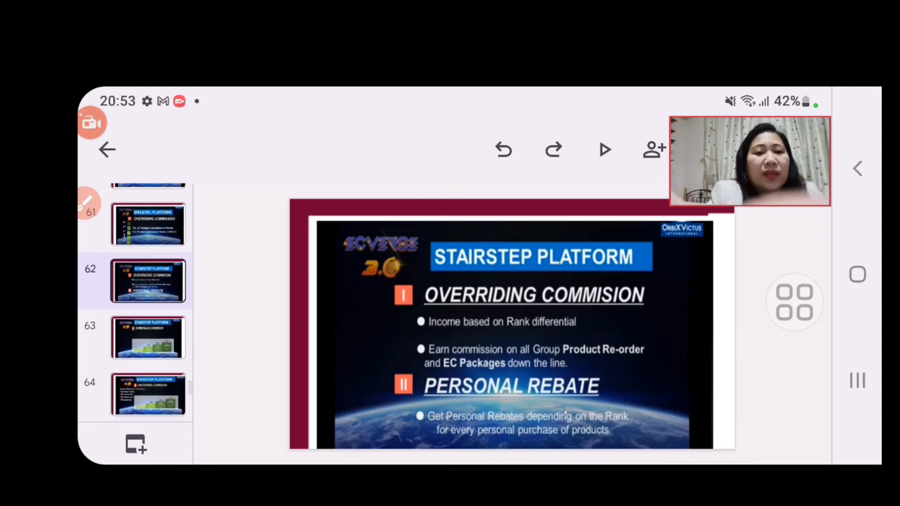
Open slide 63, the stairstep rank chart from Distributor to Global Ambassador
left_click(149, 337)
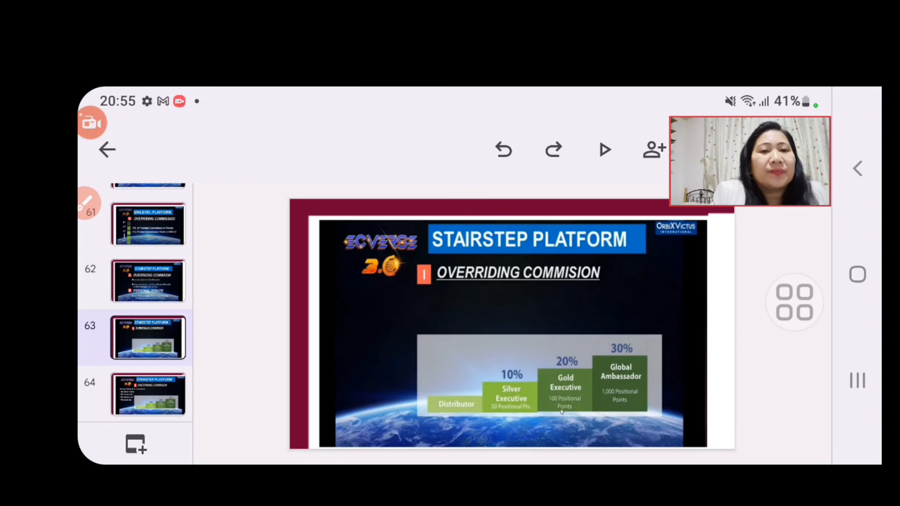
Show slide 66, the Uni-Pay Plan Platform overriding commission table with 5%, 4%, 3% rates
left_click(604, 149)
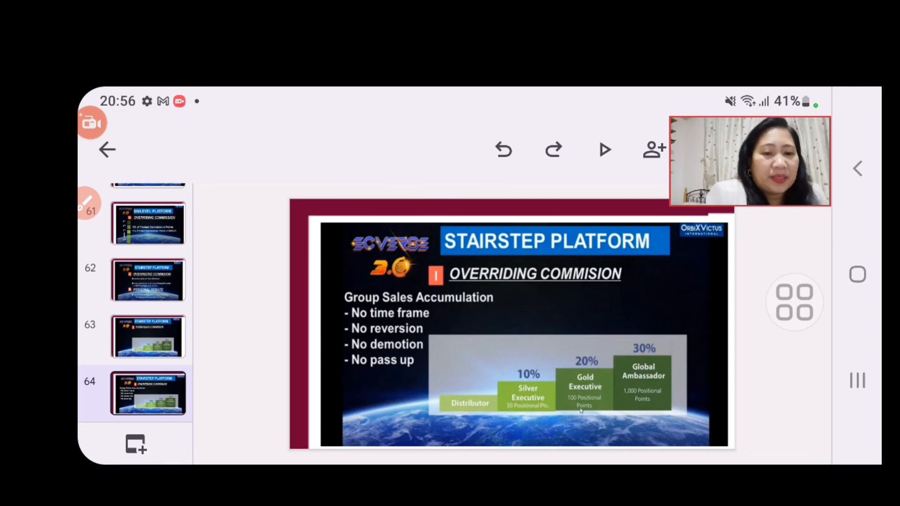
scroll("down", 3)
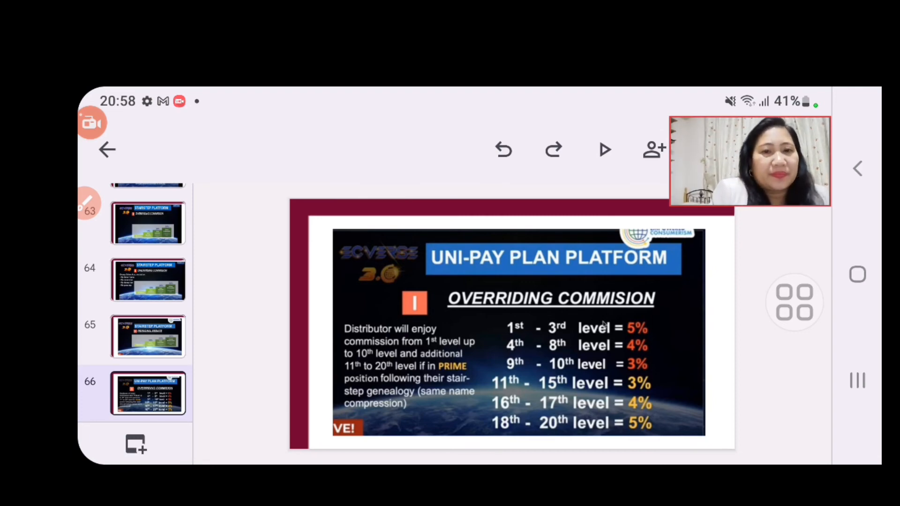
Scroll the filmstrip to slide 68, the Neoverse Package Php 22,460-for-P18,999 offer
scroll("down", 3)
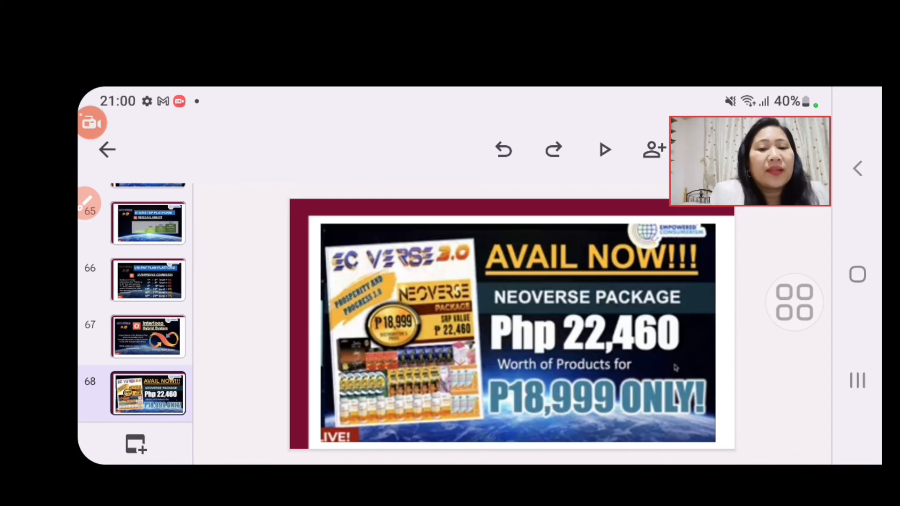
scroll("down", 3)
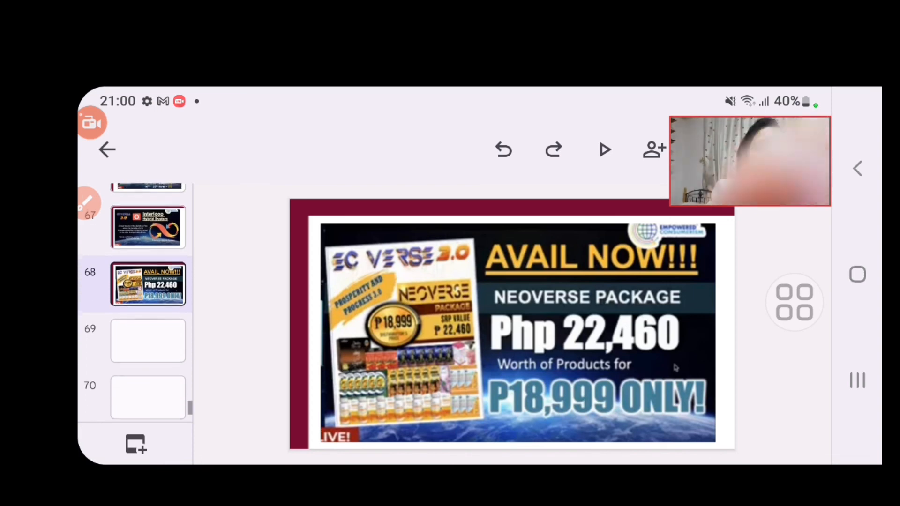
Pass the Neoverse Benefits slides via slide 70, landing on the slide 72 ECVERSE 3.0 logo
left_click(148, 338)
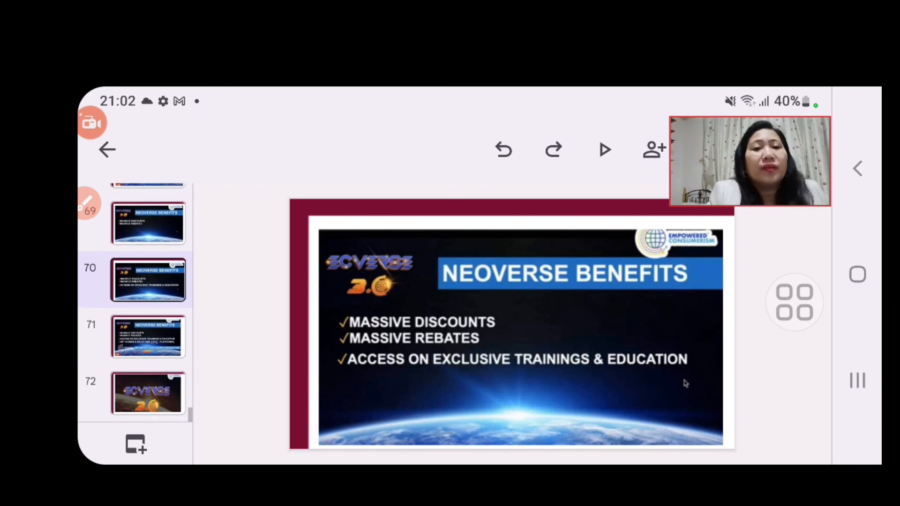
left_click(148, 394)
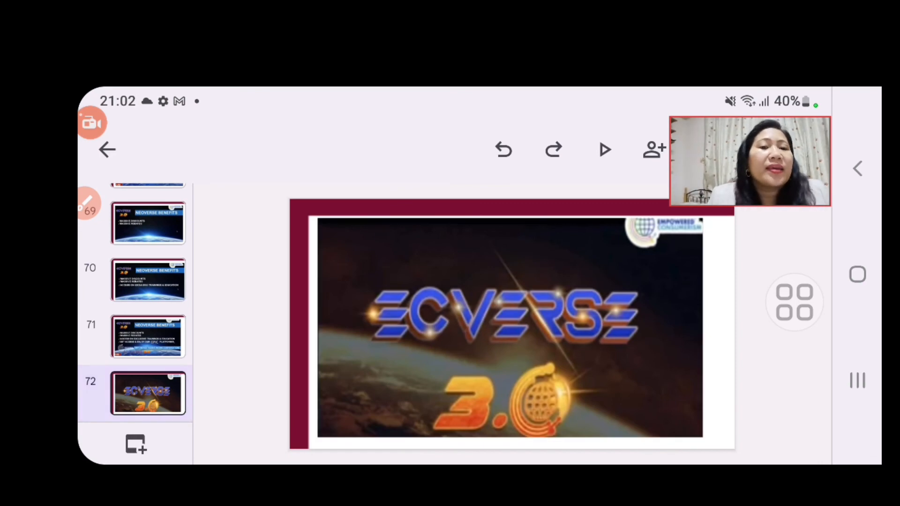